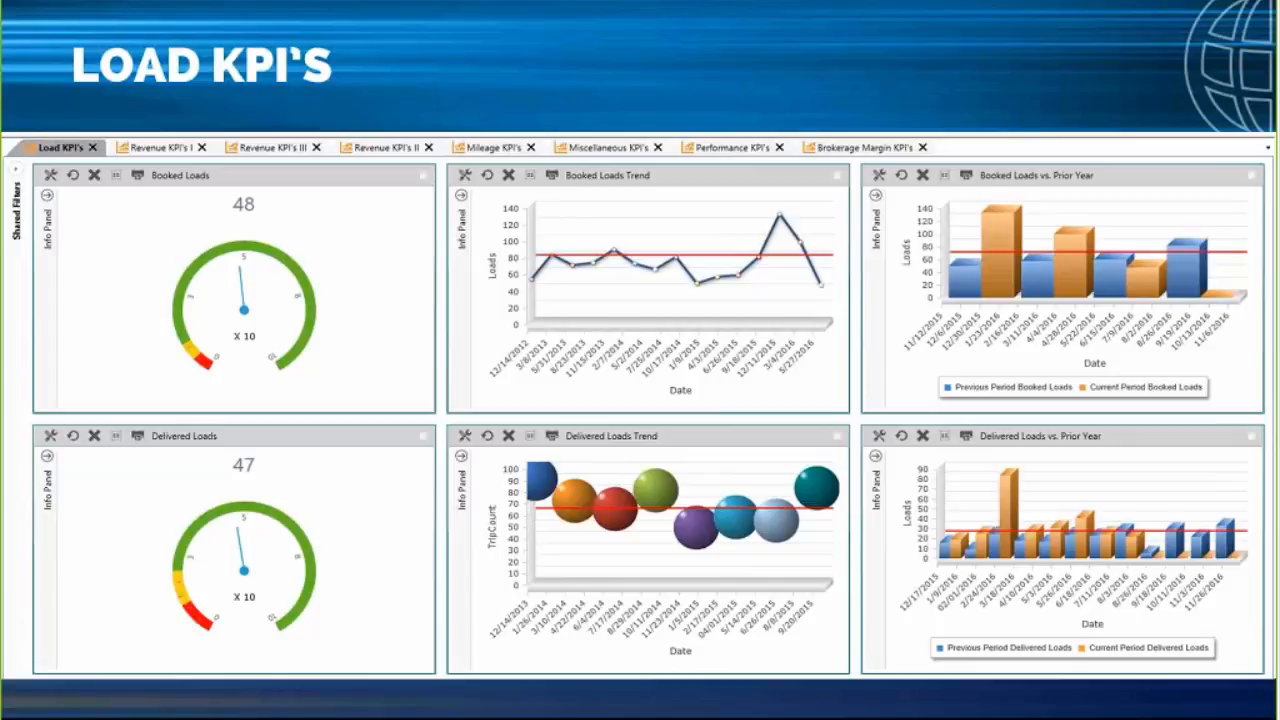
- Show the Revenue KPIs I charts of revenue by dispatcher, driver and tractor
click(160, 146)
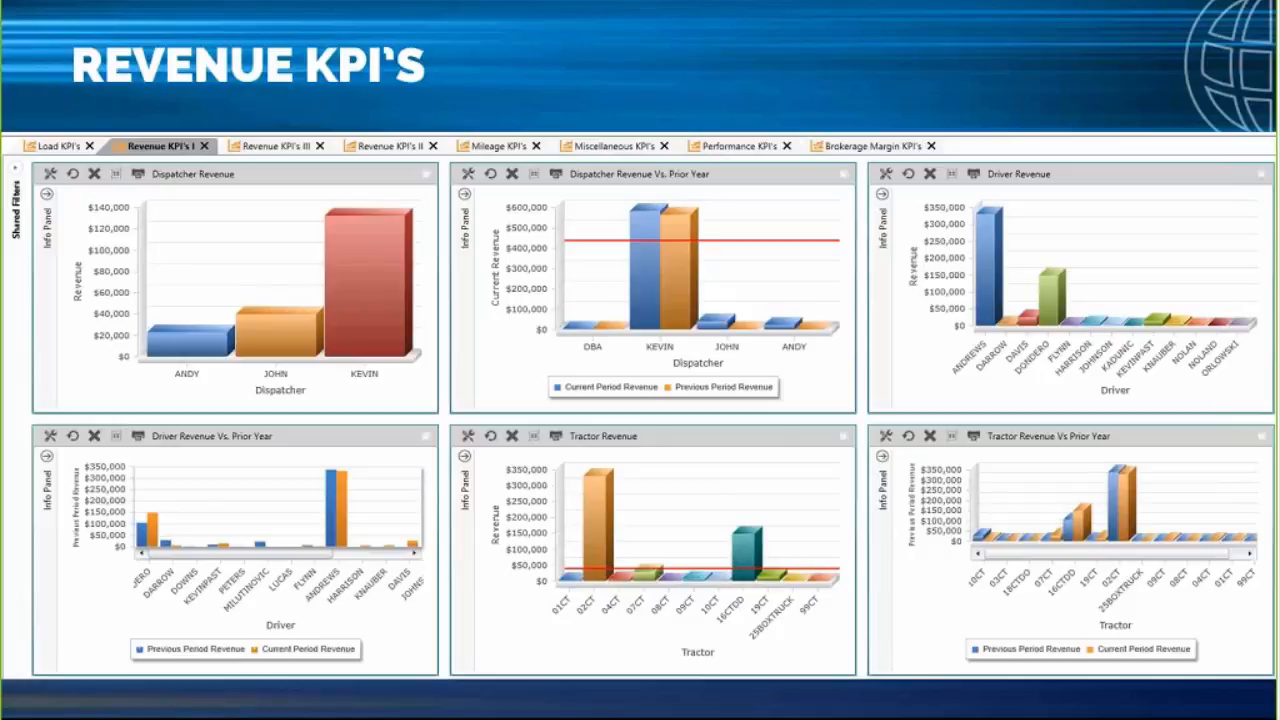
- Show the Revenue KPIs II gauges for gross profit and gross revenue with trend charts
click(268, 146)
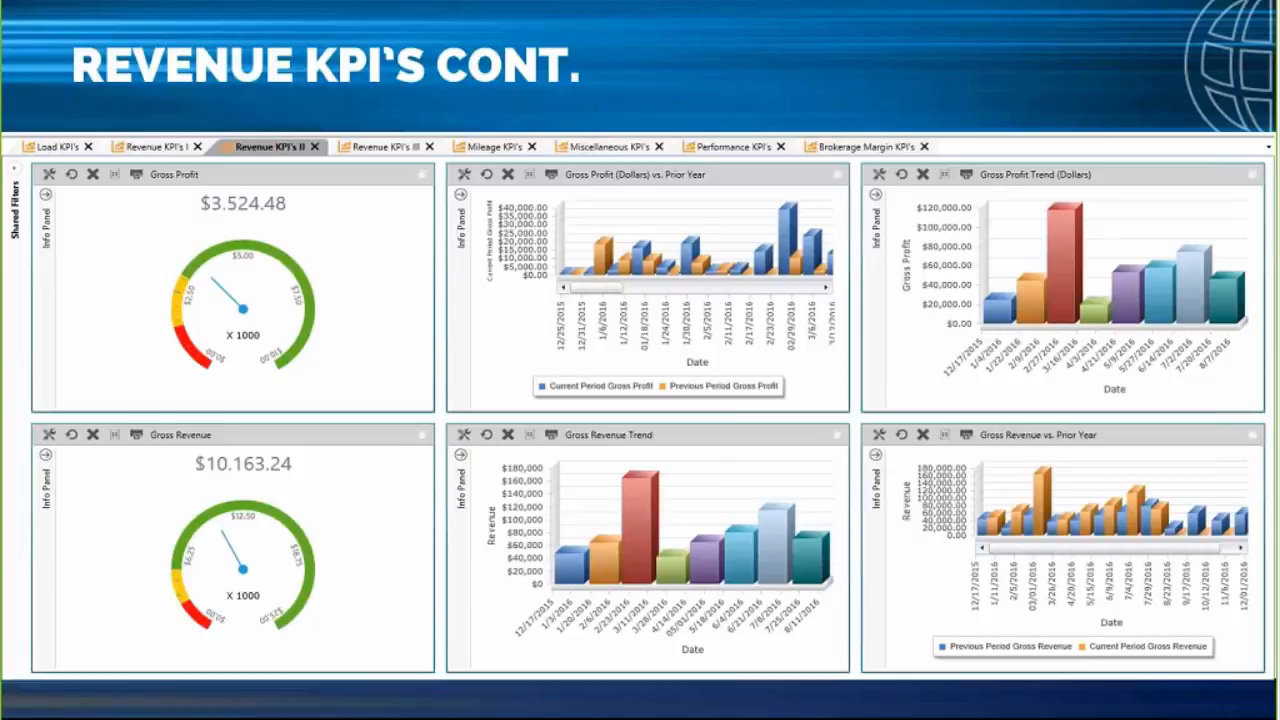
- Show the Revenue KPIs III revenue-per-mile gauges and loaded-mile trend chart
click(372, 146)
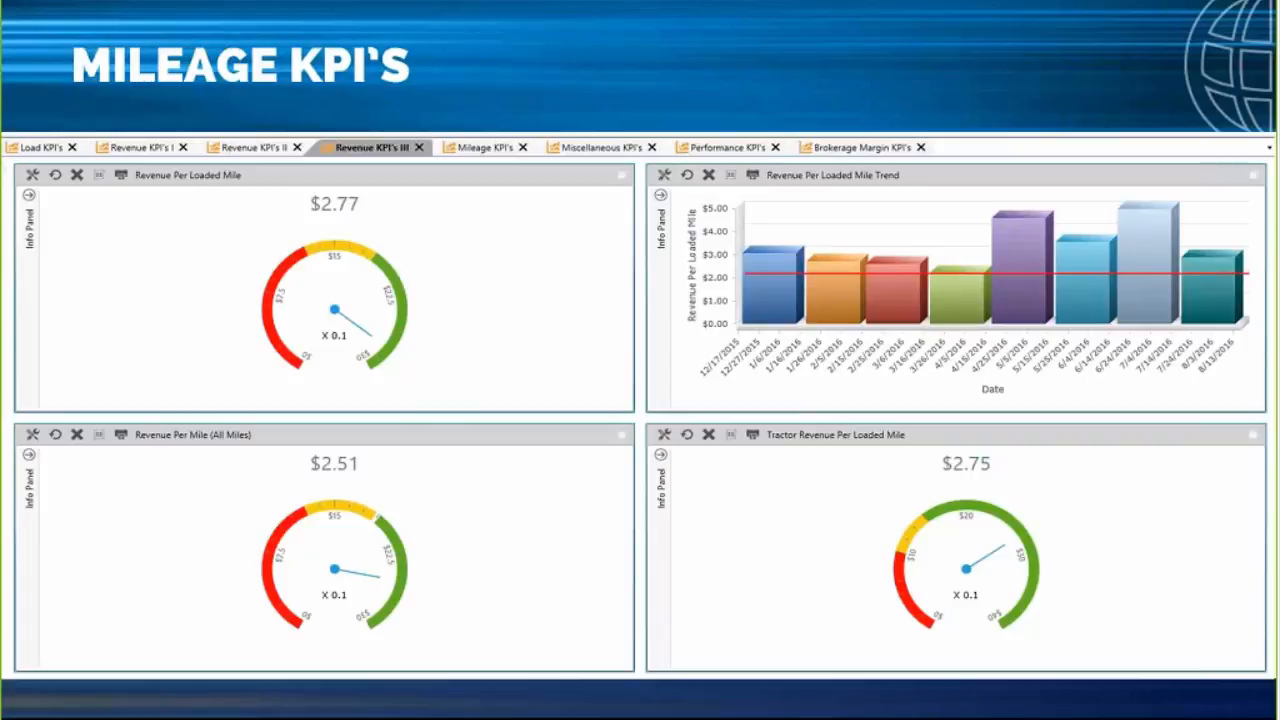
- Show the Mileage KPIs: driver miles, loaded and unloaded miles, haul length, deadhead percent
click(488, 144)
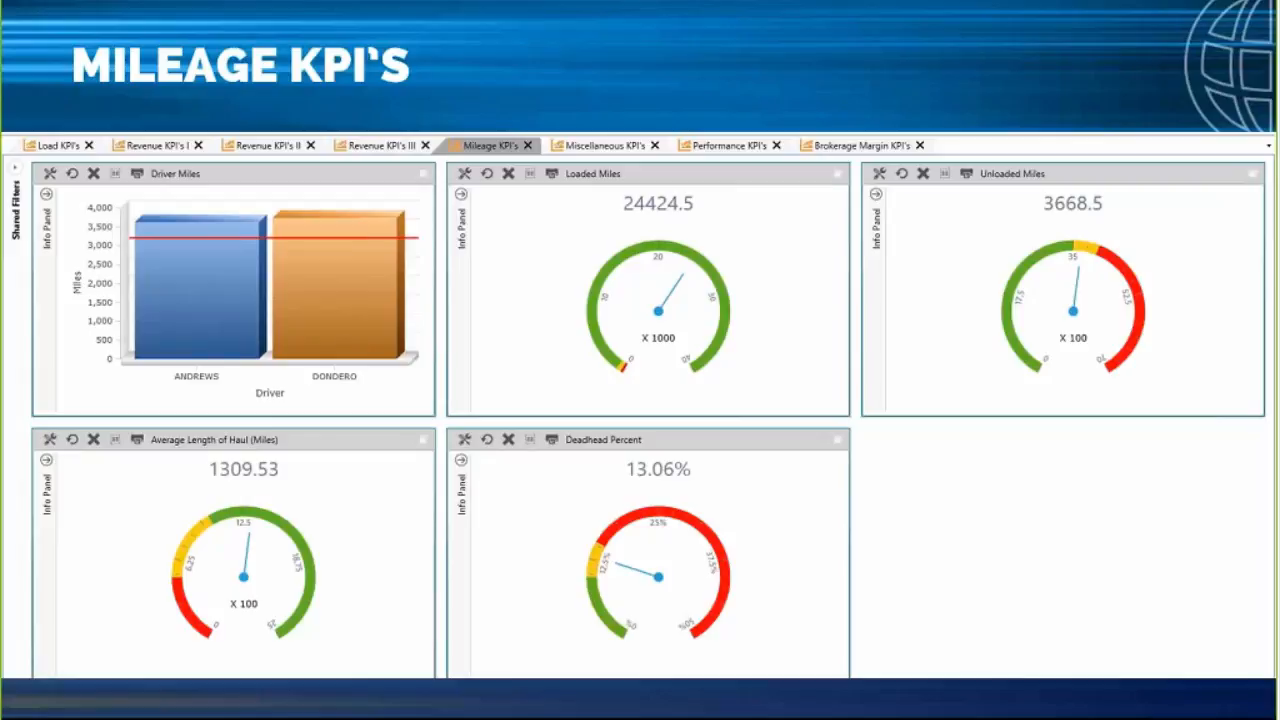
- Show the Miscellaneous KPIs: delivered-not-invoiced gauge and driver type pie chart
click(606, 144)
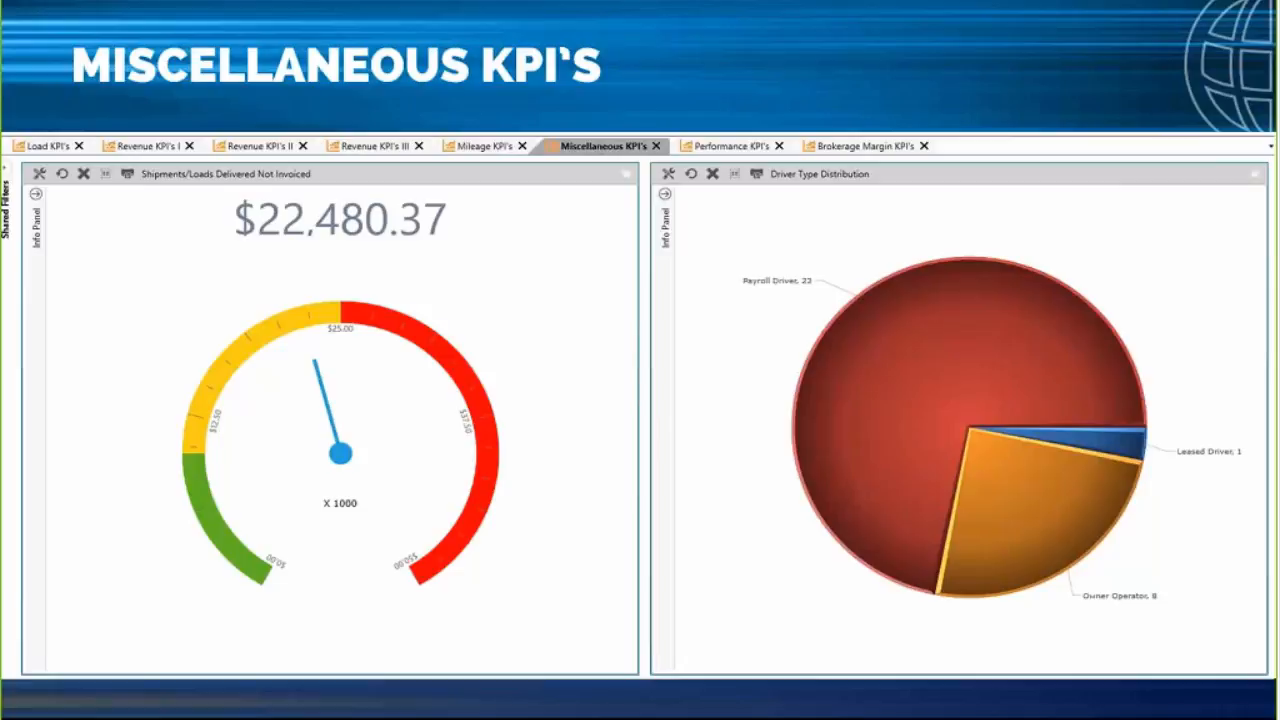
- Show the Performance KPIs on-time percentage, then the Brokerage Margin gross margin gauge and charts
click(728, 144)
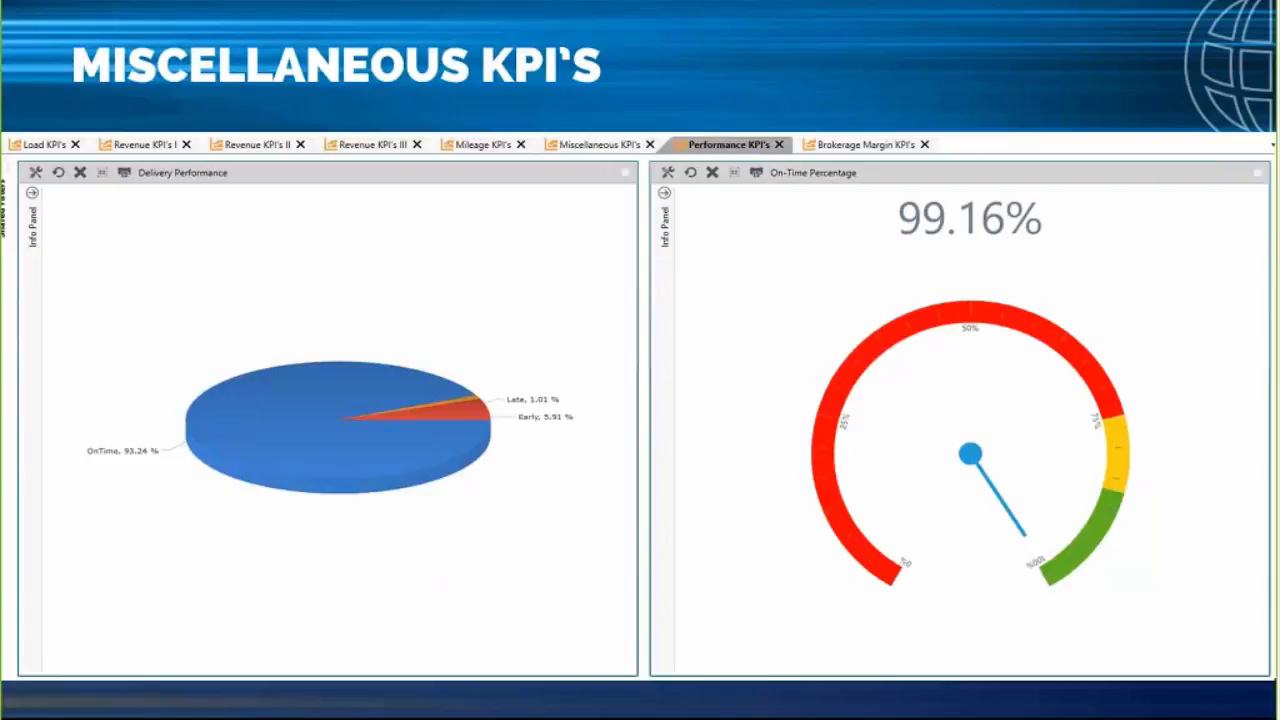
click(866, 144)
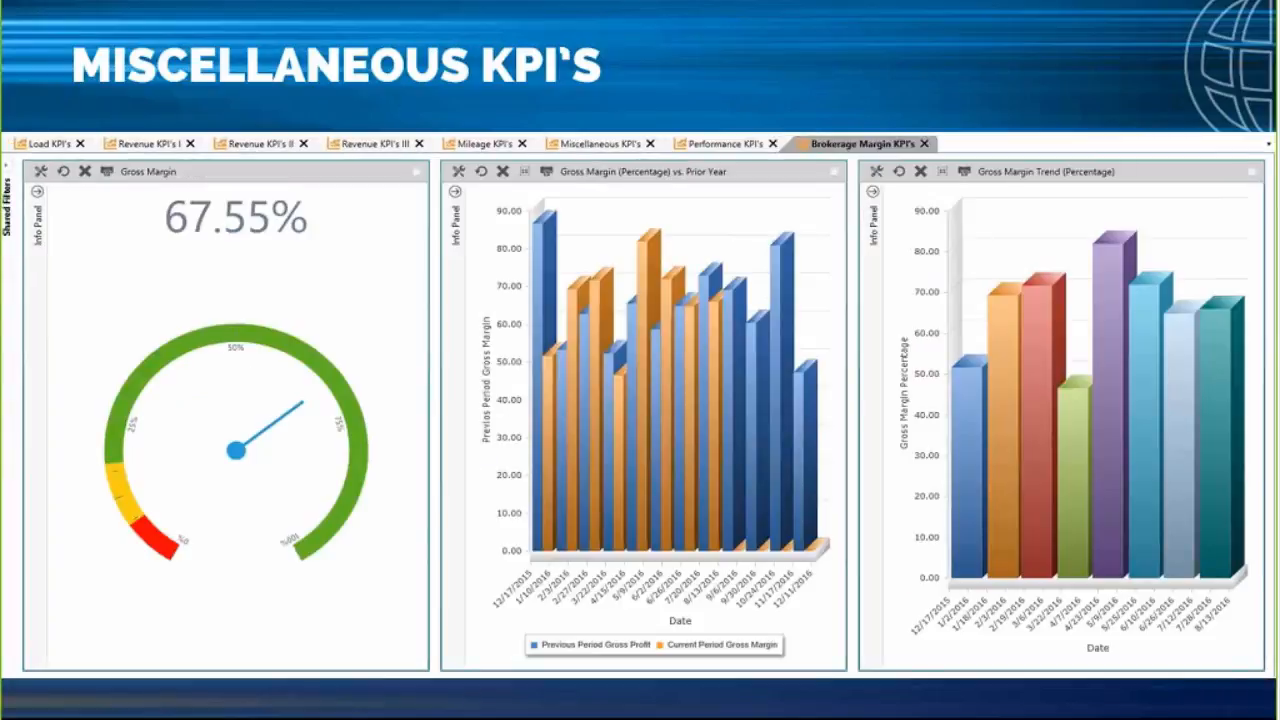